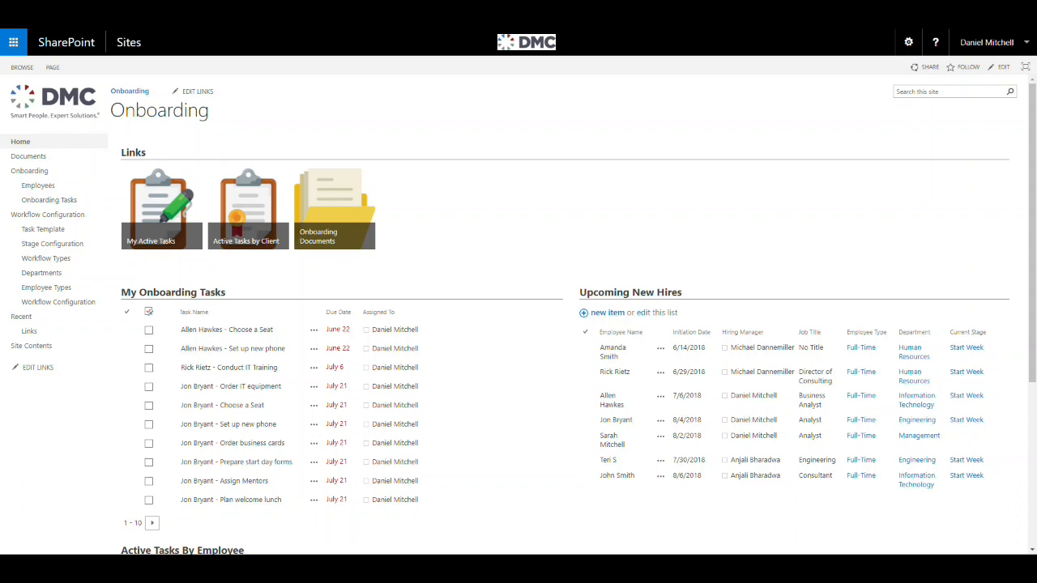
{"action": "left_click", "coordinate": [37, 186]}
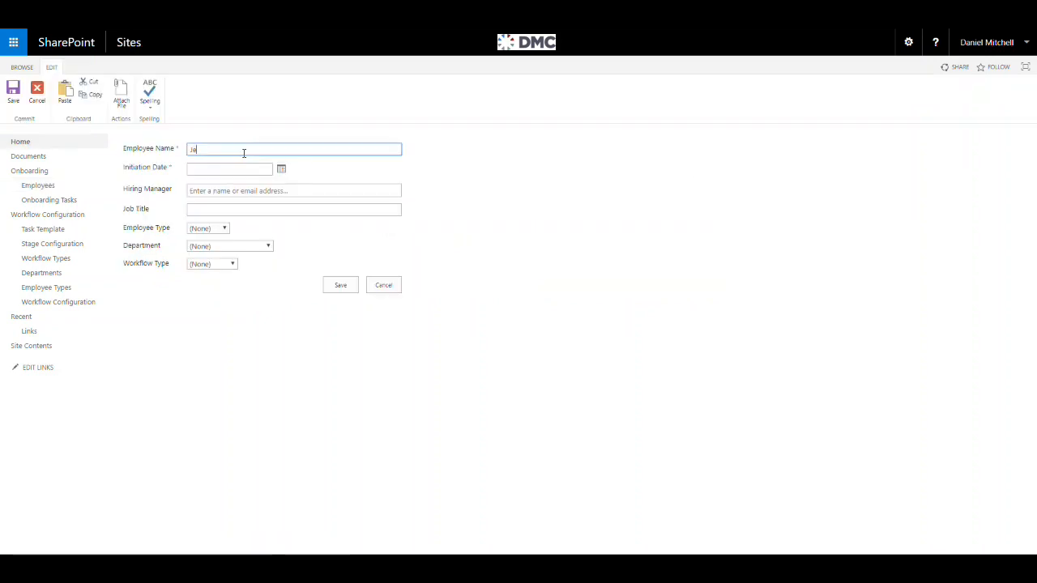
{"action": "type", "text": "Jeff Smith"}
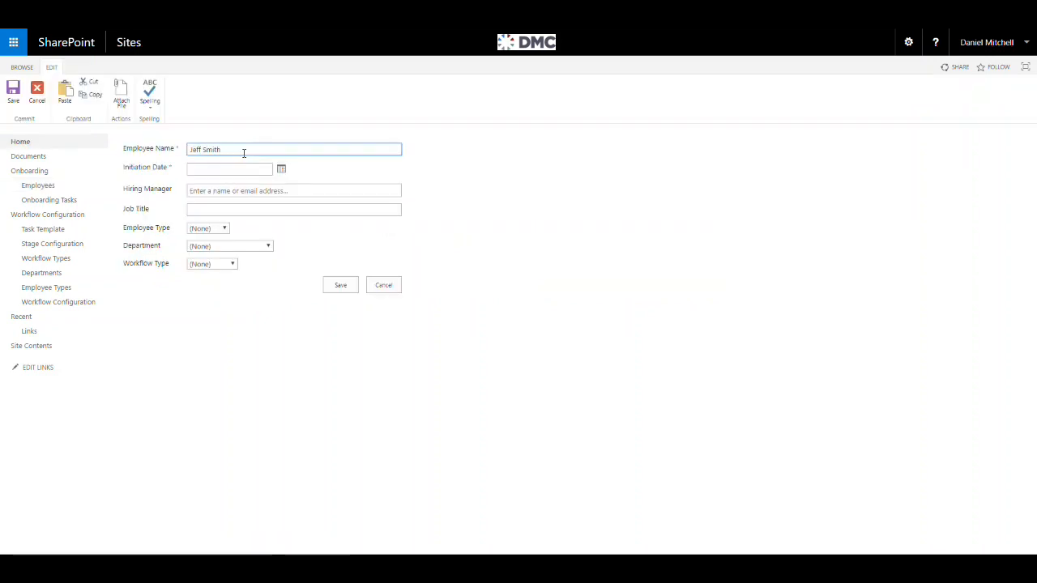
{"action": "left_click", "coordinate": [281, 169]}
{"action": "type", "text": "danie"}
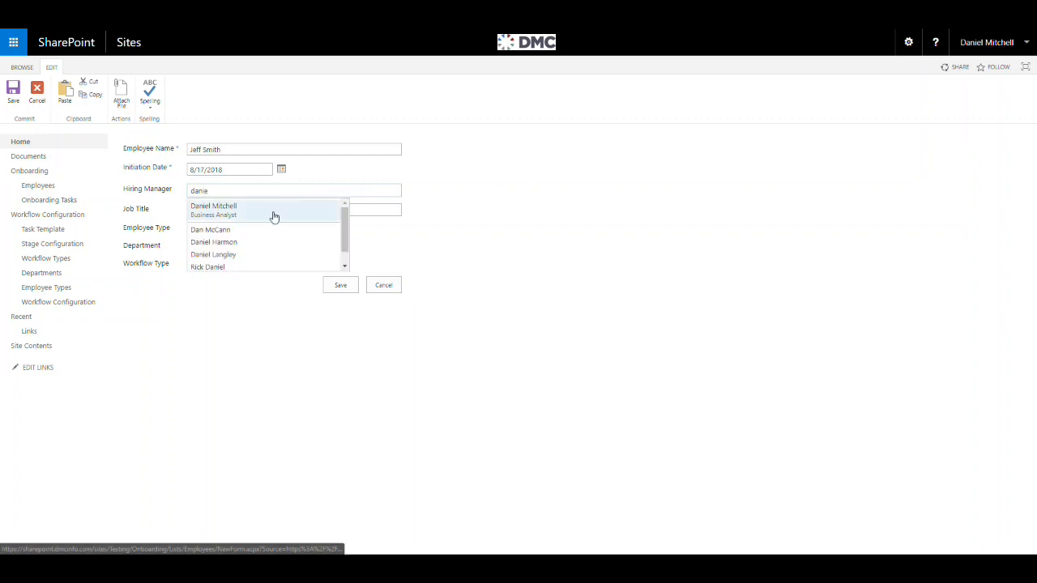
{"action": "left_click", "coordinate": [213, 209]}
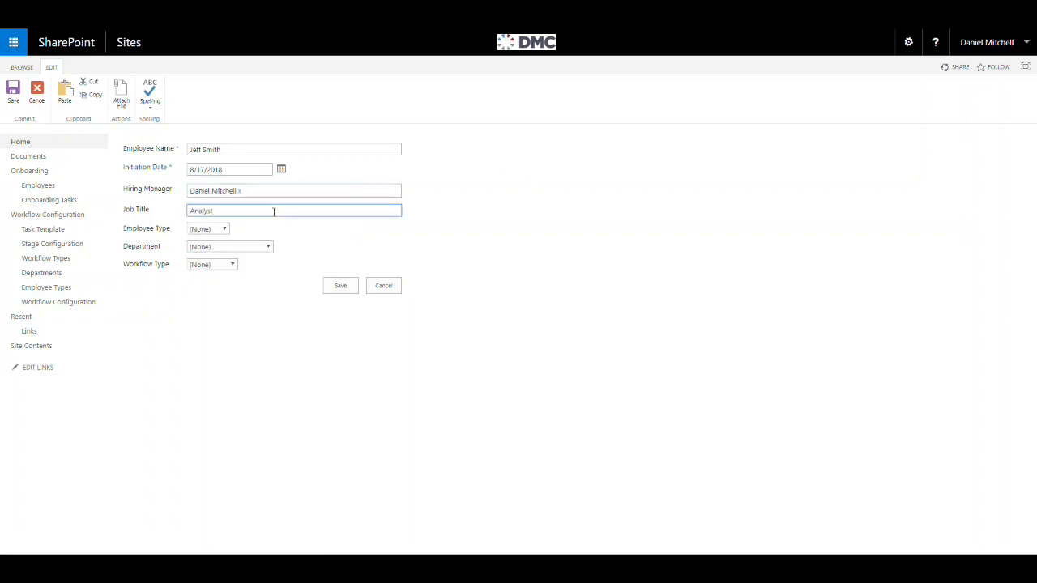
{"action": "left_click", "coordinate": [225, 228]}
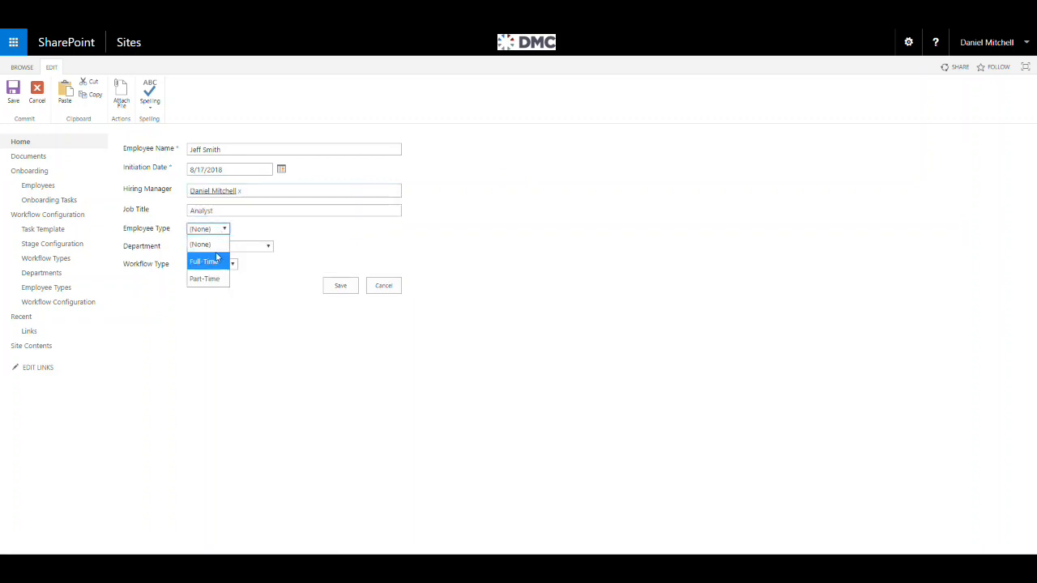
{"action": "left_click", "coordinate": [204, 261]}
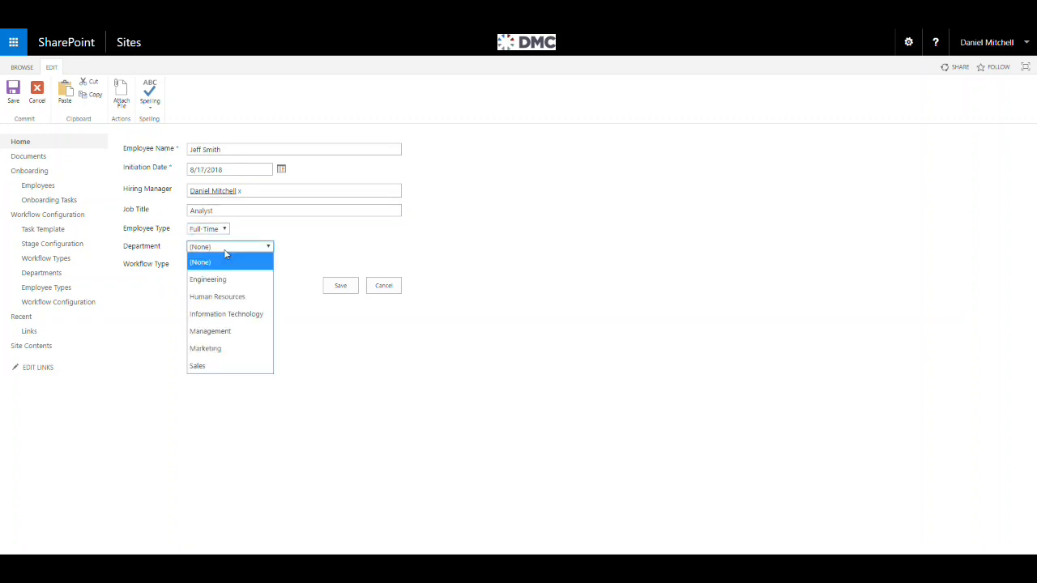
{"action": "left_click", "coordinate": [207, 278]}
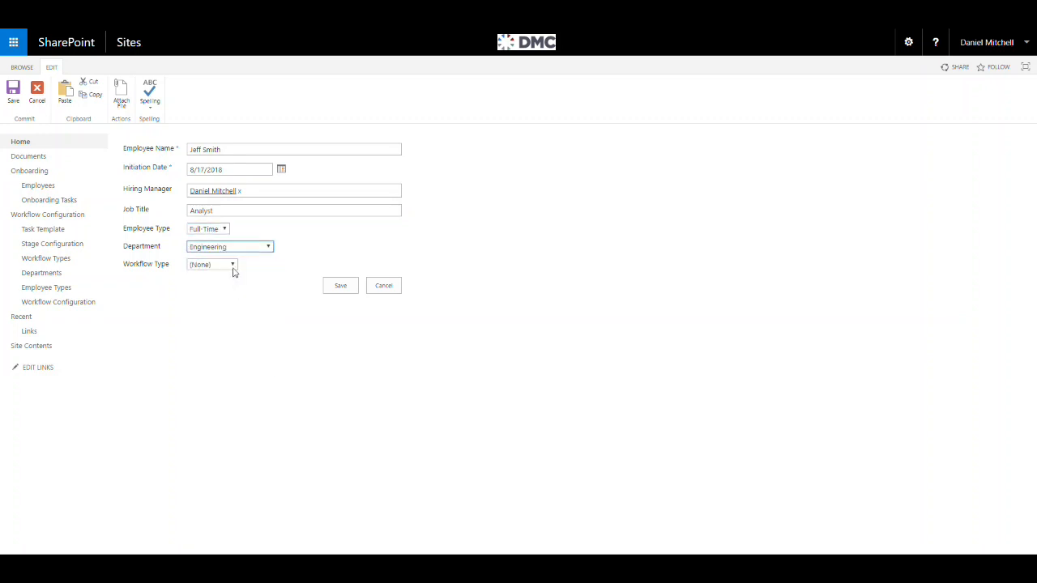
{"action": "left_click", "coordinate": [233, 264]}
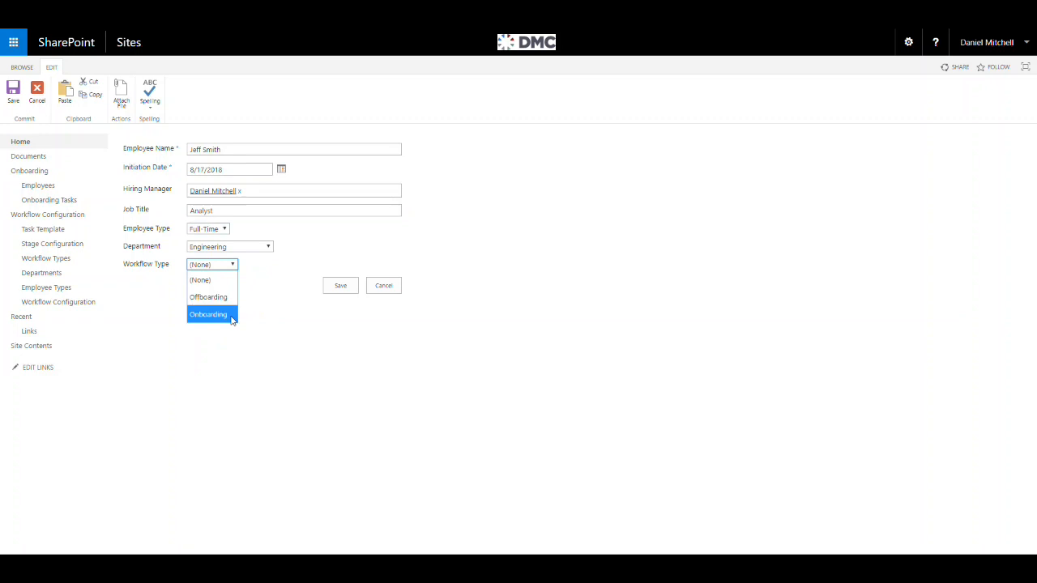
{"action": "left_click", "coordinate": [208, 313]}
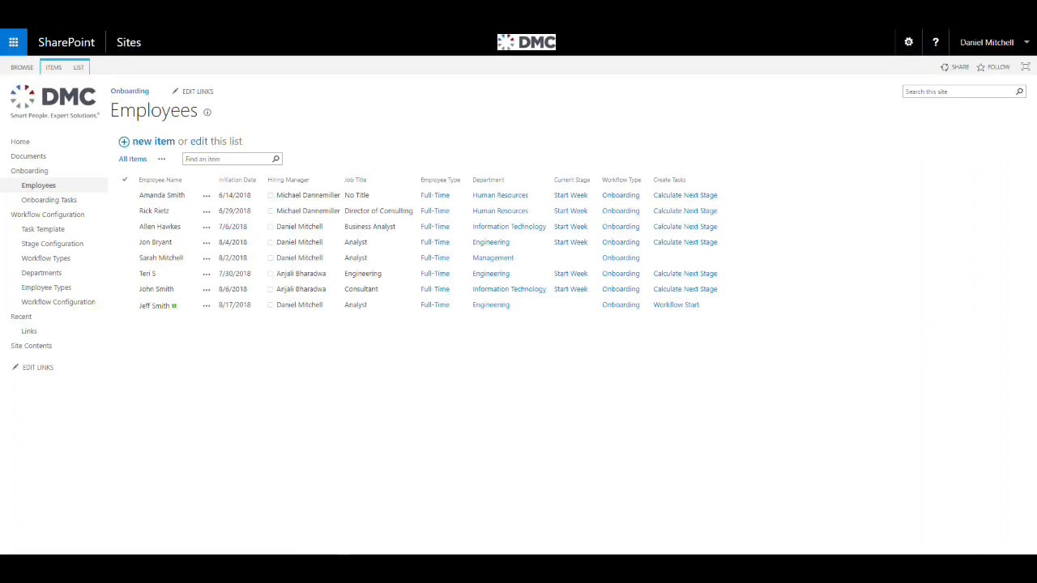
{"action": "mouse_move", "coordinate": [20, 142]}
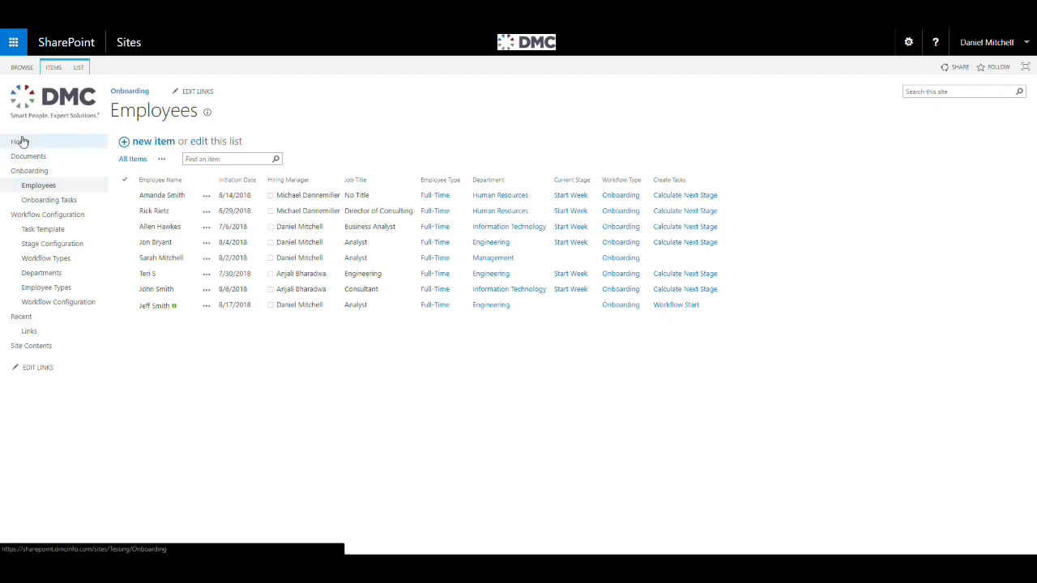
{"action": "left_click", "coordinate": [11, 142]}
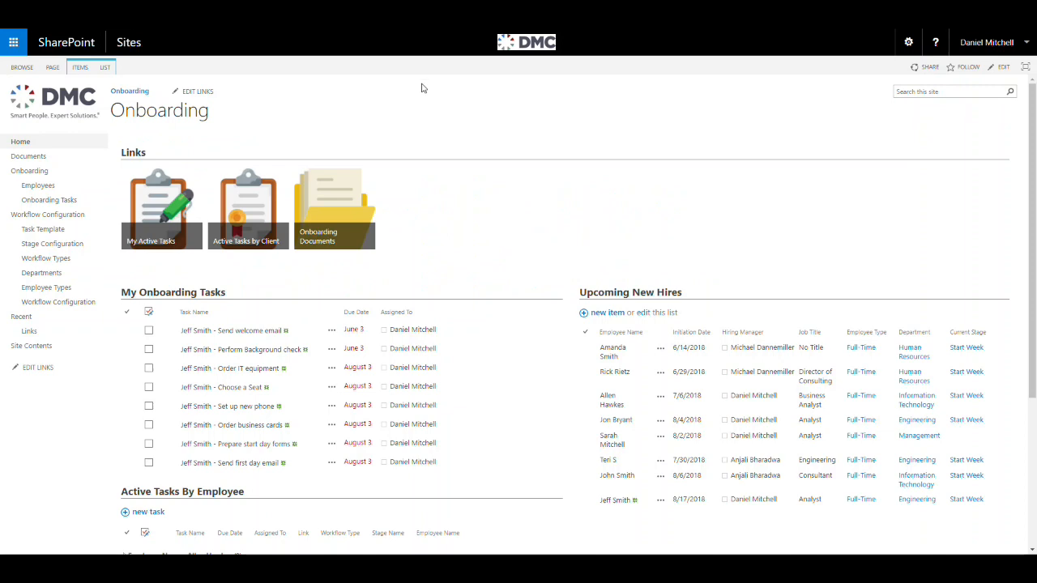
{"action": "scroll", "scroll_direction": "down", "scroll_amount": 3}
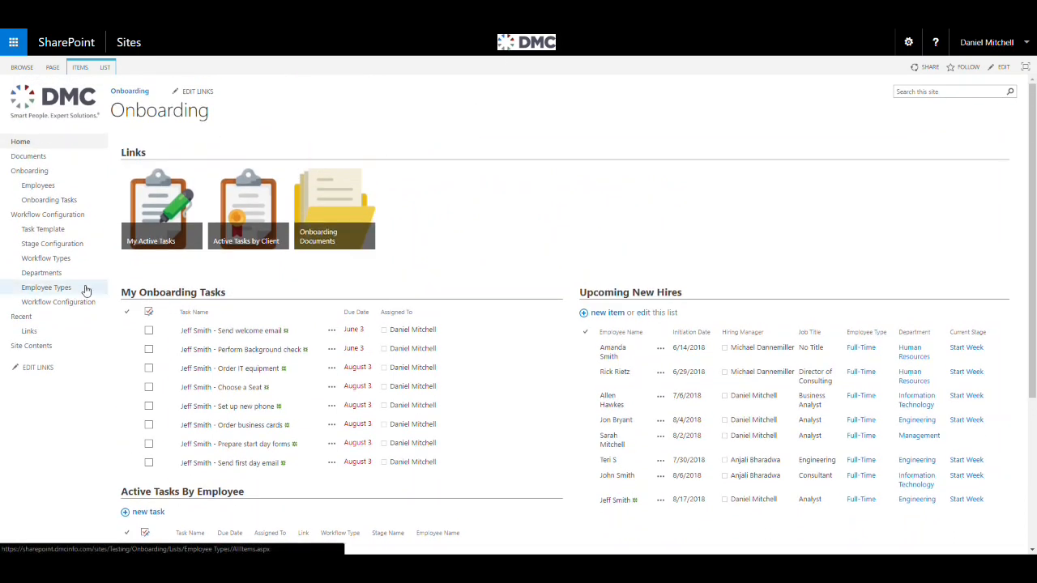
{"action": "mouse_move", "coordinate": [93, 291]}
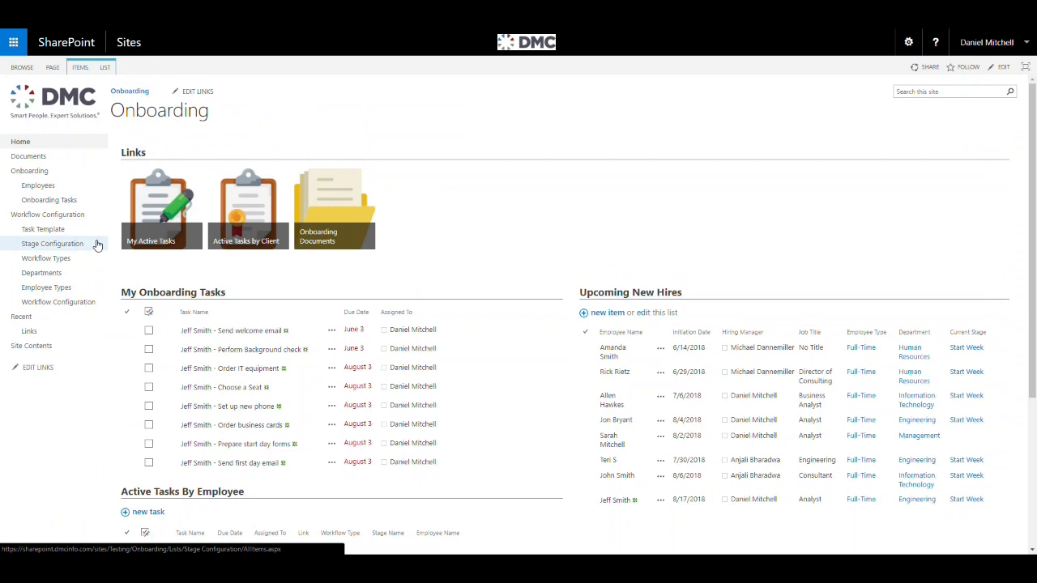
- Open the Task Template list under Workflow Configuration
{"action": "left_click", "coordinate": [43, 228]}
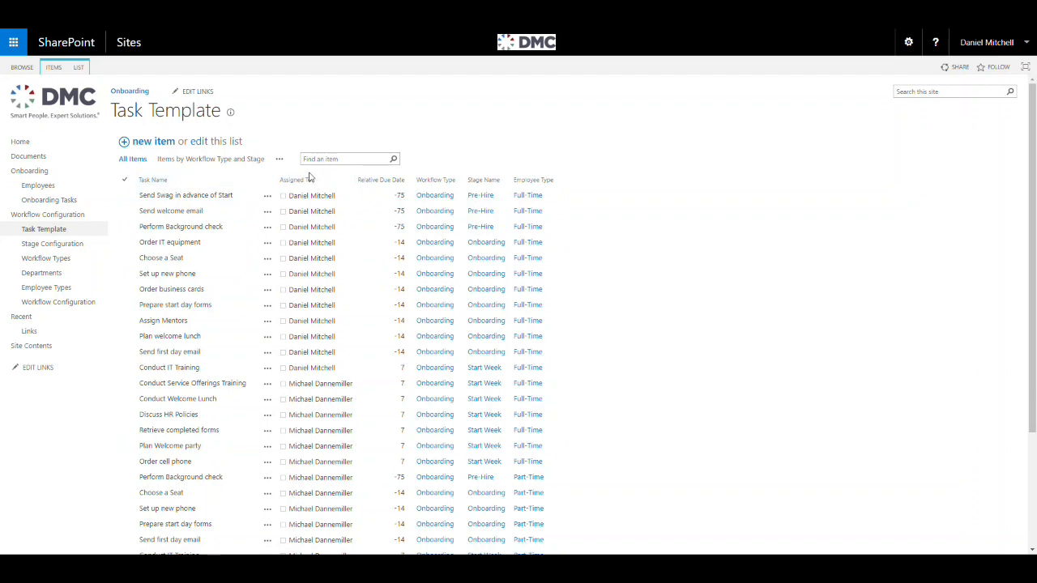
{"action": "mouse_move", "coordinate": [318, 179]}
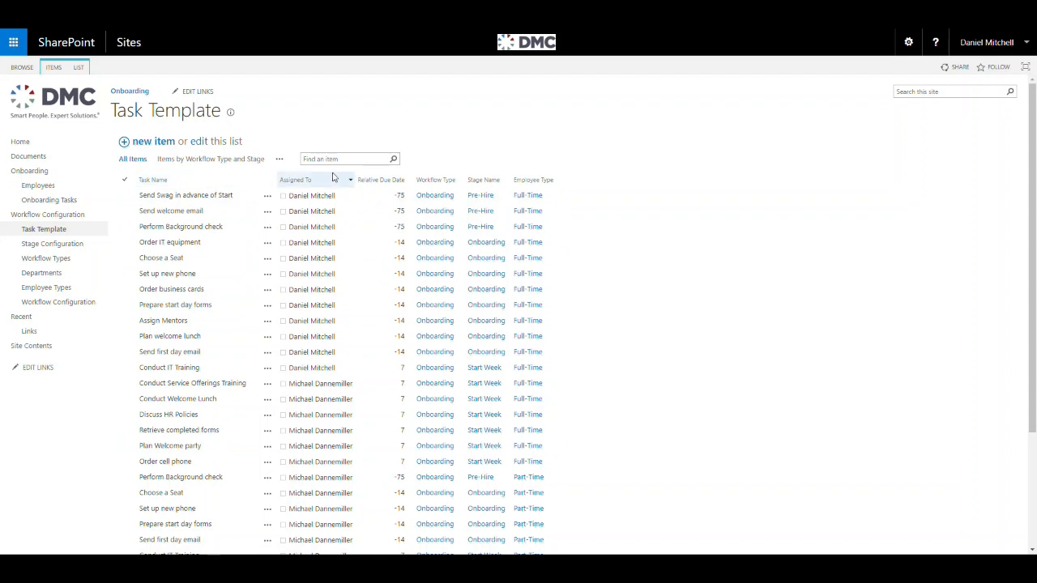
{"action": "mouse_move", "coordinate": [385, 179]}
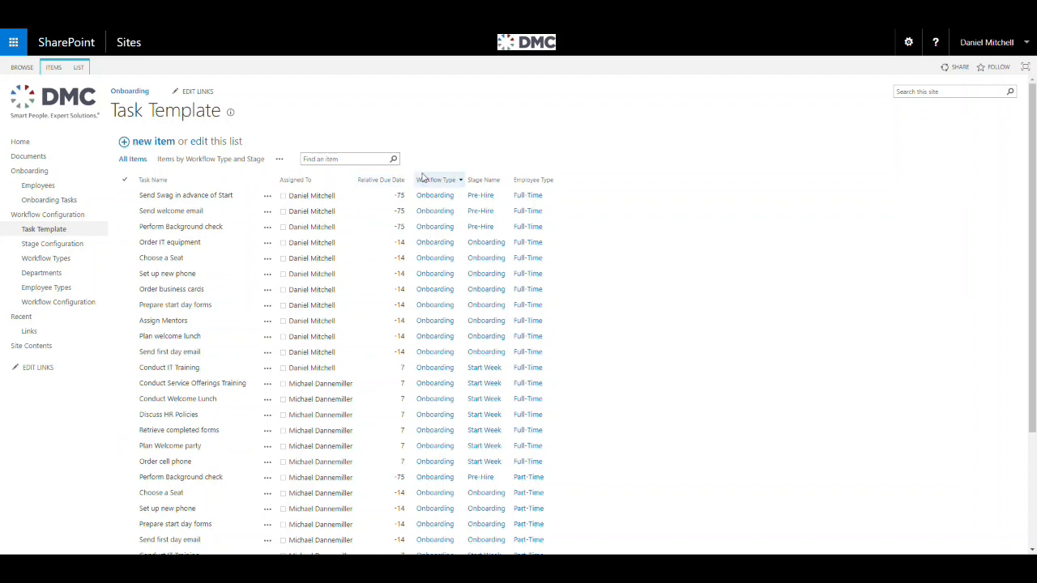
{"action": "mouse_move", "coordinate": [504, 180]}
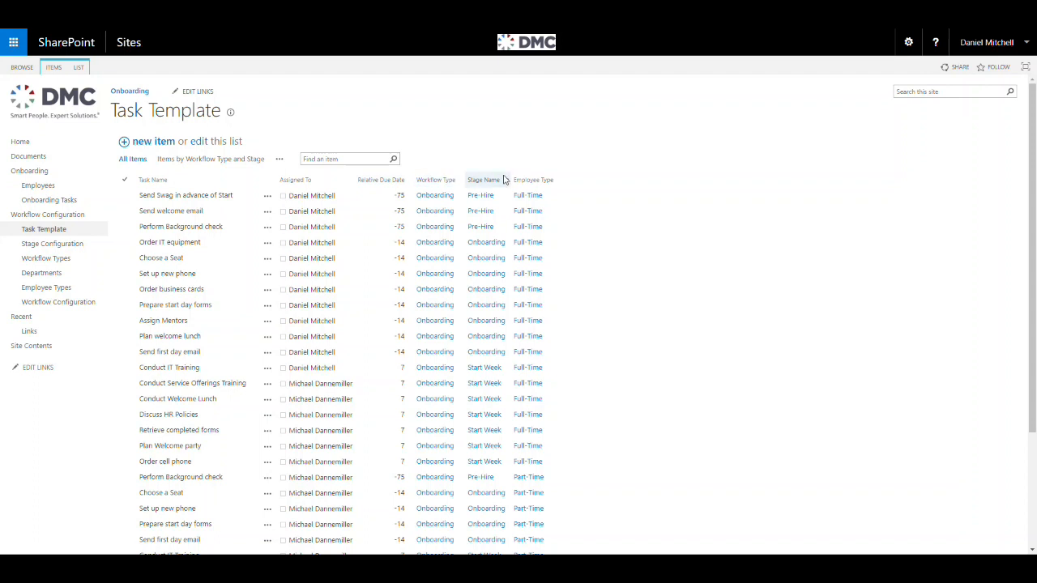